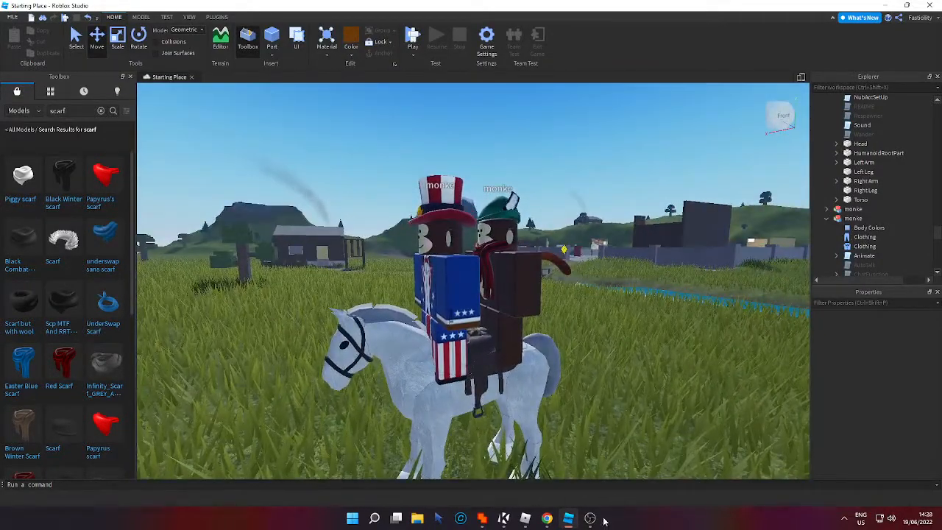
Step: Bring the OBS Studio window to the front over the two-riders-on-horse scene
{"action": "left_click", "coordinate": [589, 518]}
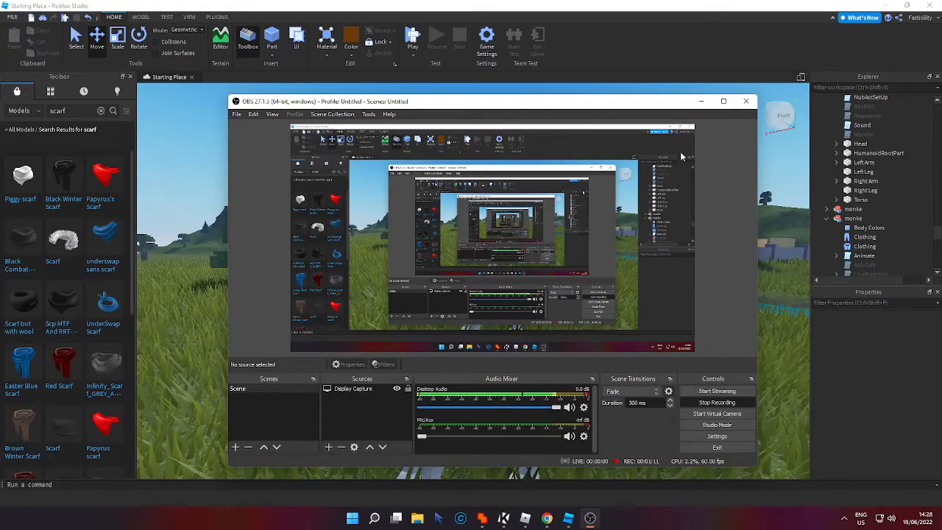